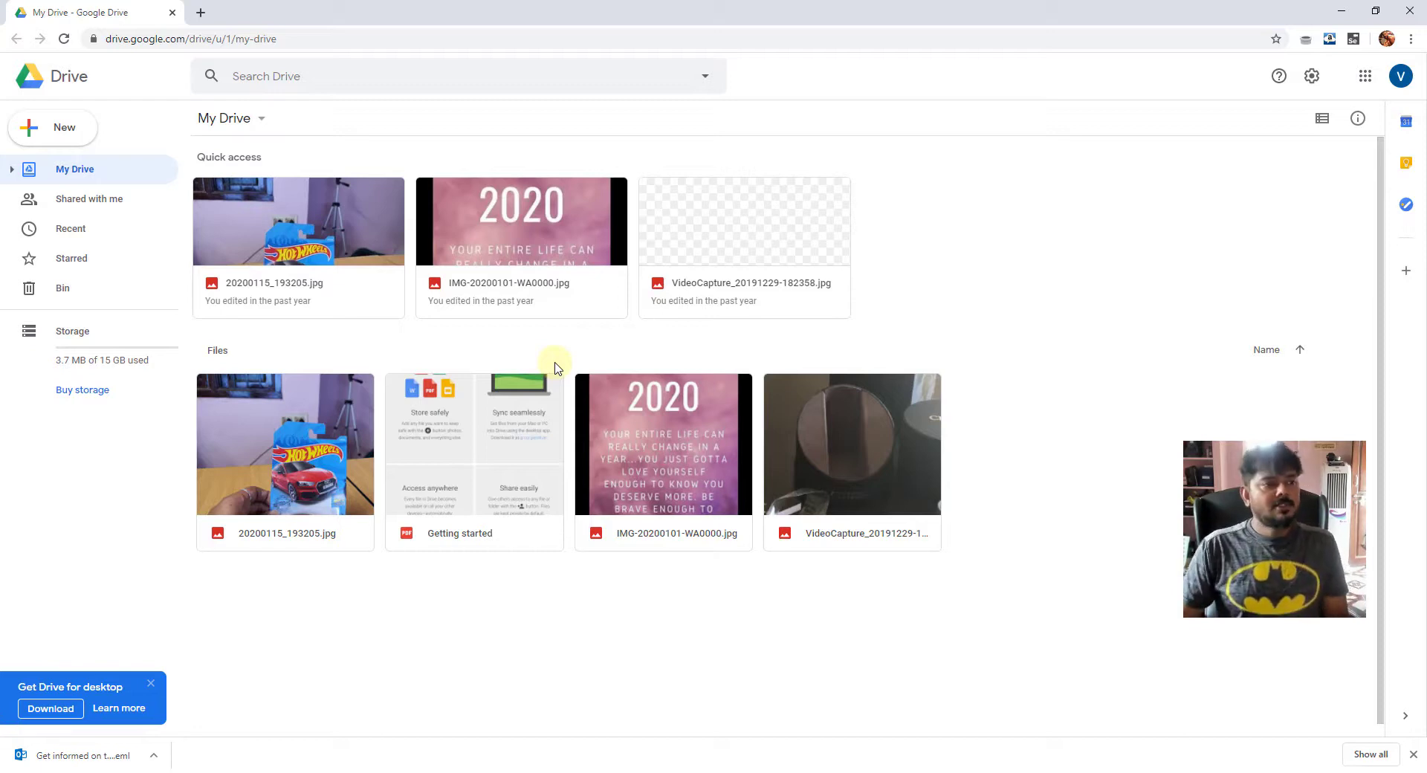
{"action": "mouse_move", "coordinate": [445, 467]}
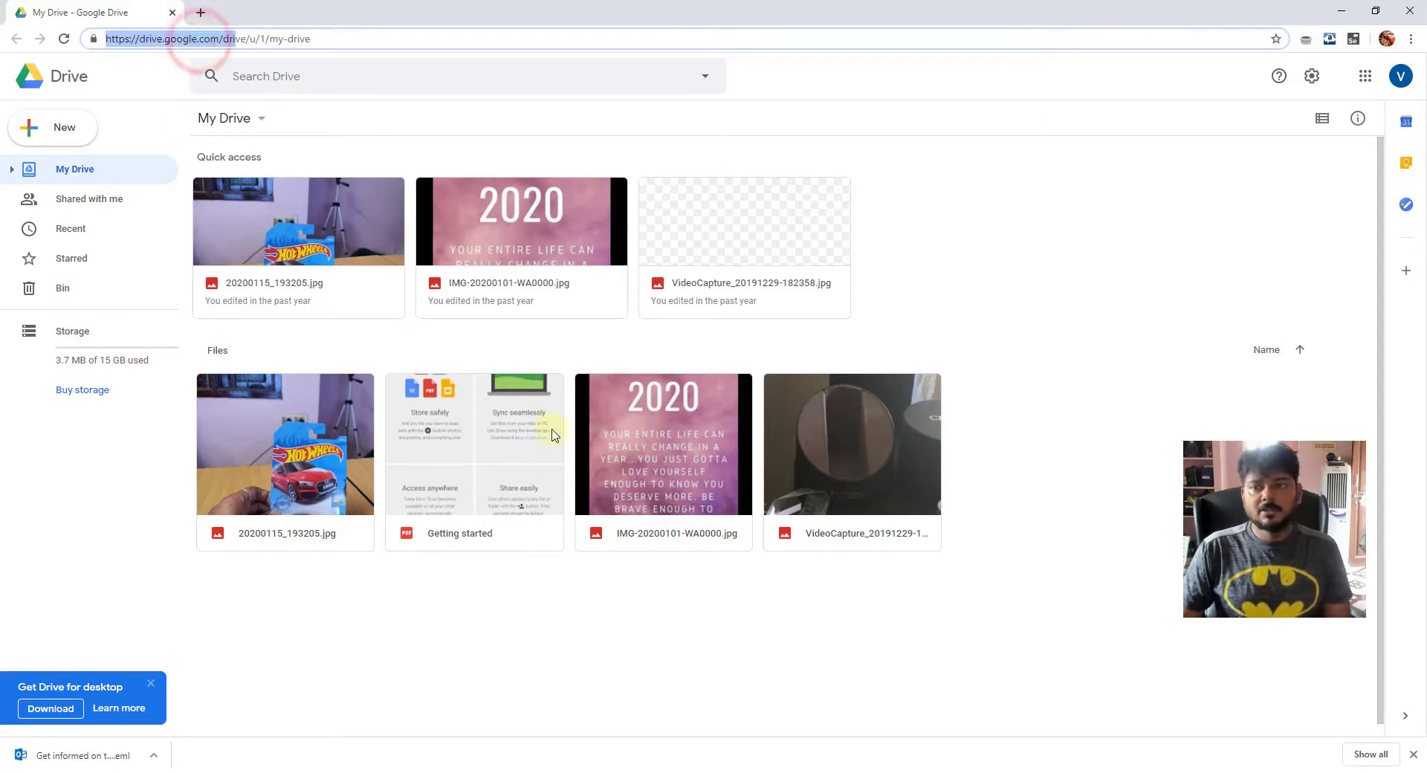
{"action": "mouse_move", "coordinate": [382, 342]}
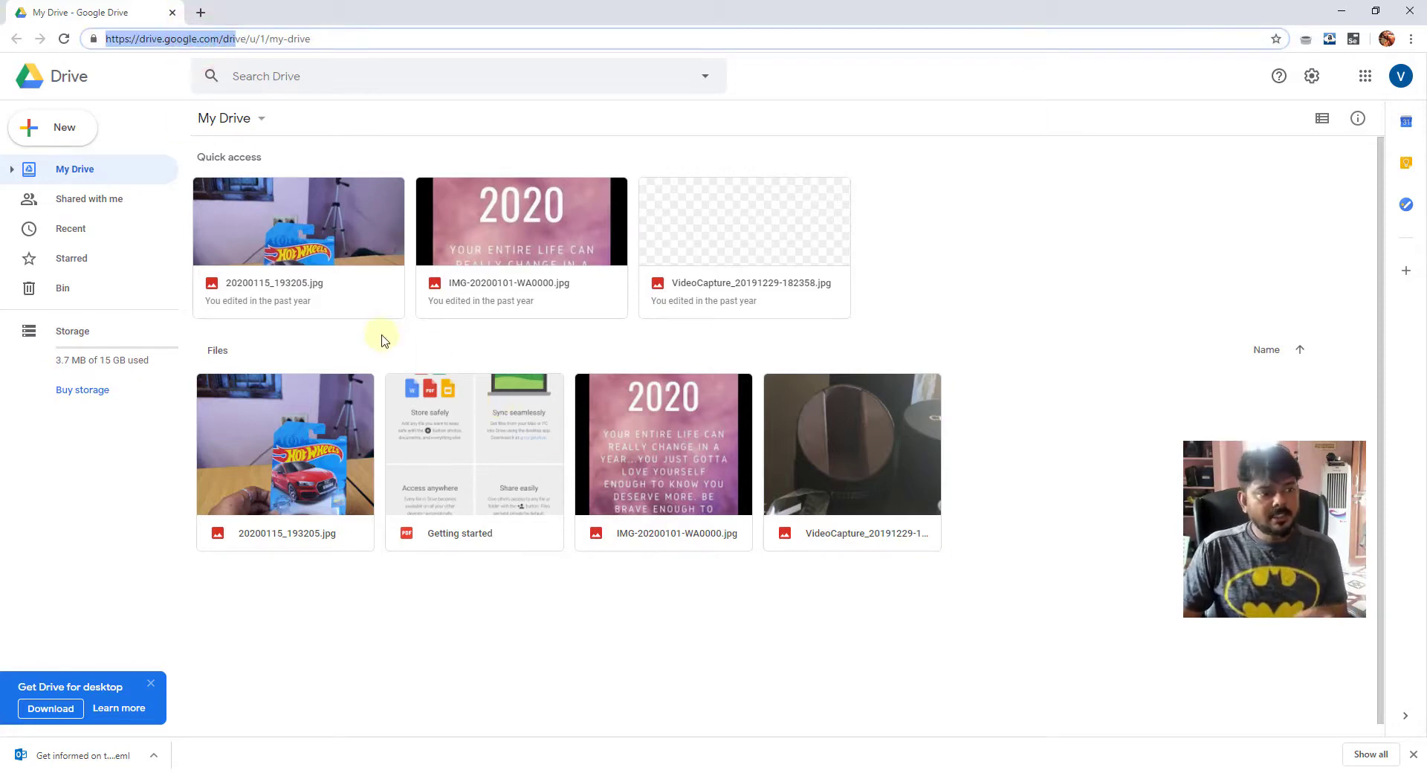
{"action": "mouse_move", "coordinate": [355, 276]}
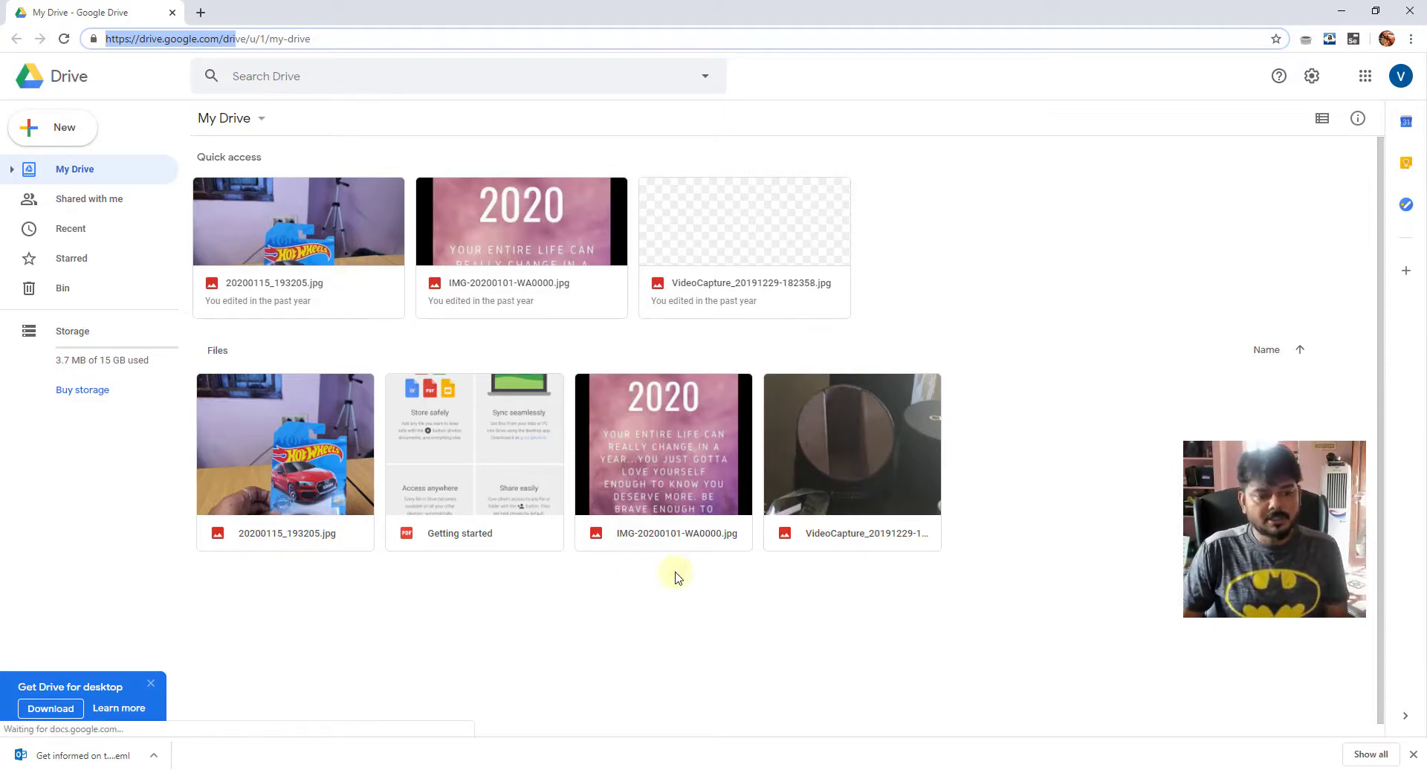
{"action": "mouse_move", "coordinate": [532, 492]}
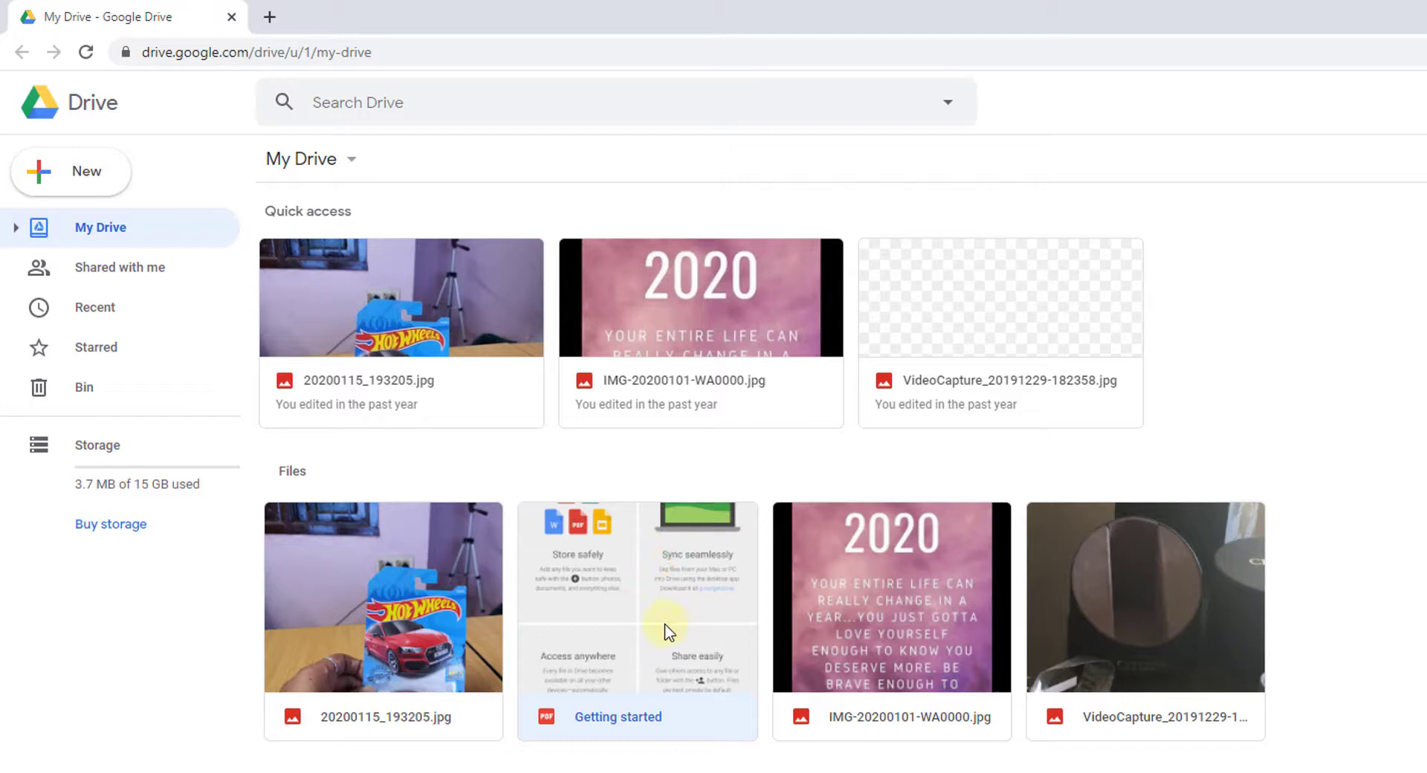
Get a shareable link for the Getting started PDF from its right-click options
{"action": "right_click", "coordinate": [638, 619]}
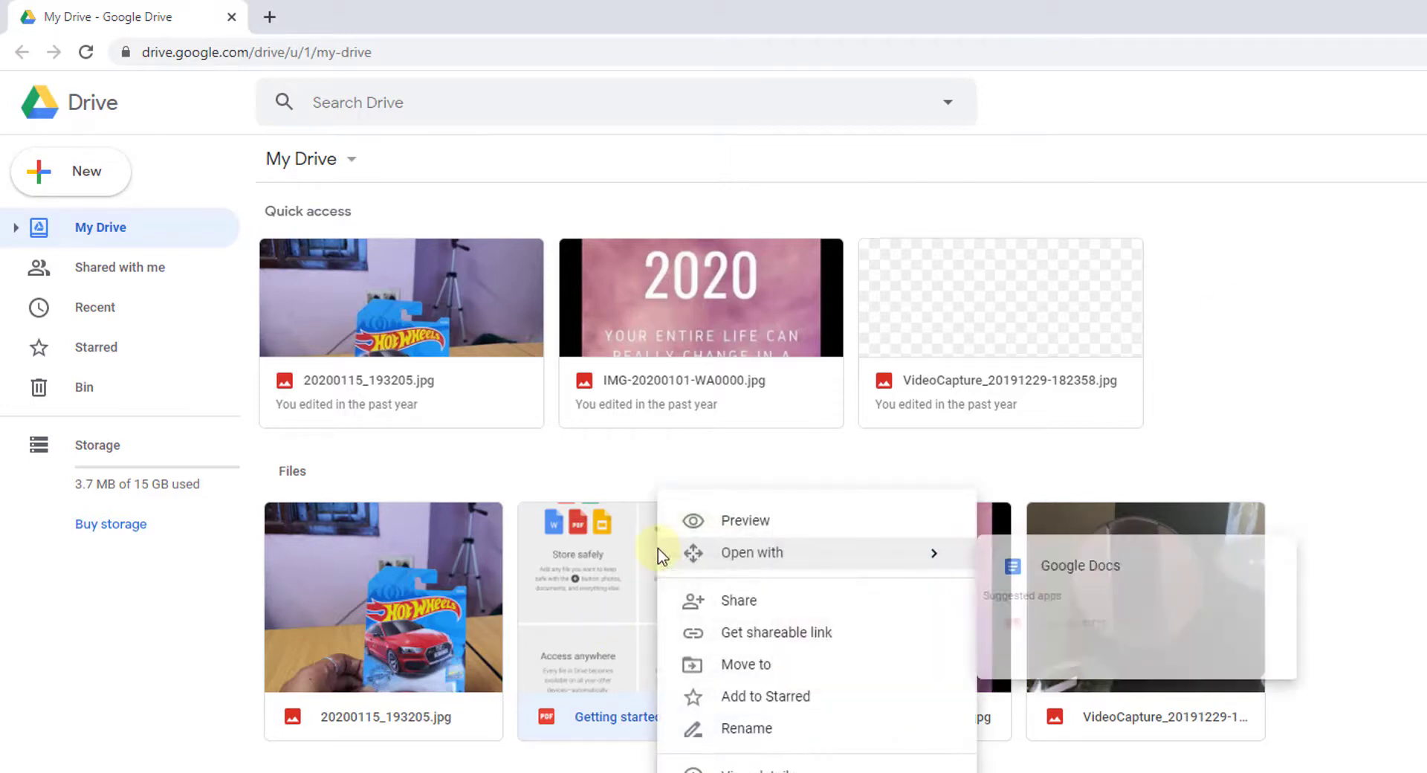
{"action": "scroll", "scroll_direction": "down", "scroll_amount": 3}
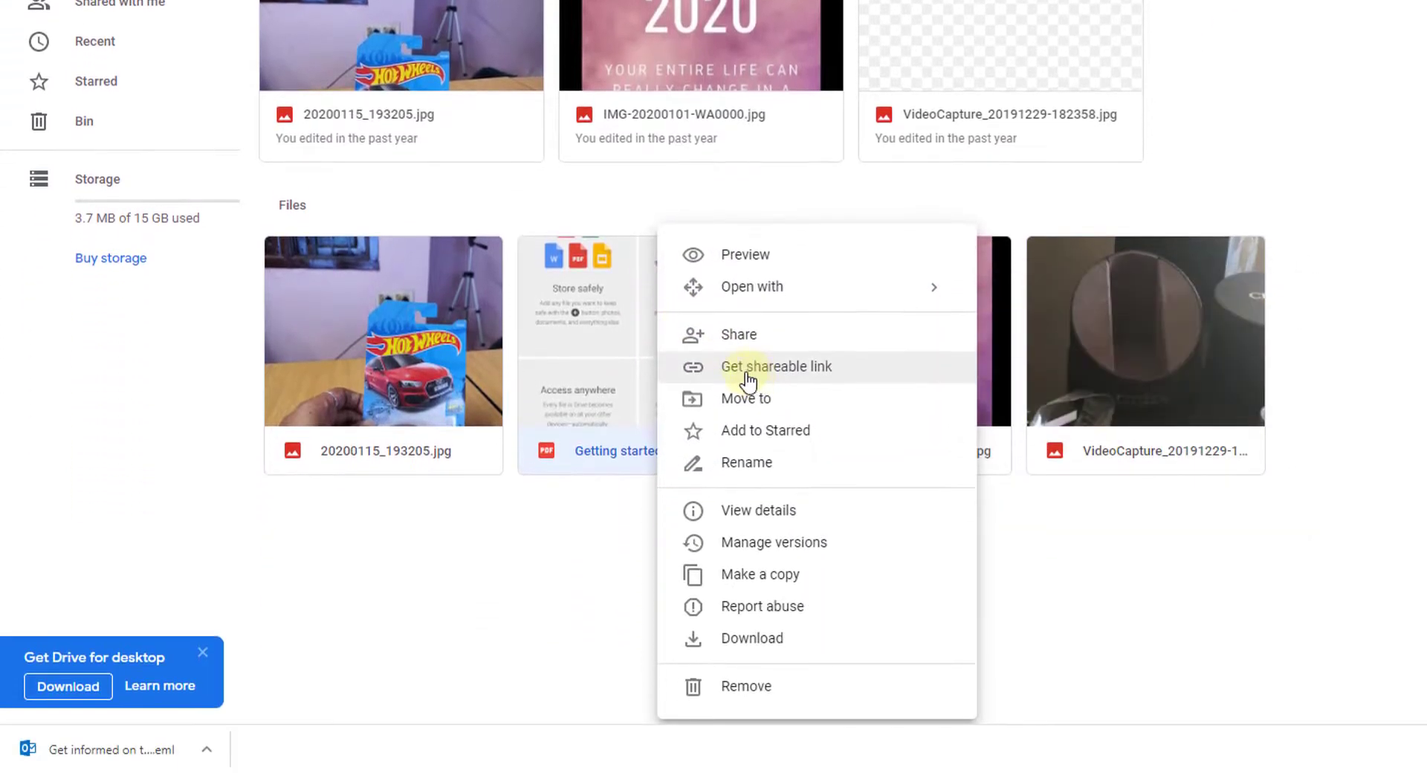
{"action": "left_click", "coordinate": [776, 365]}
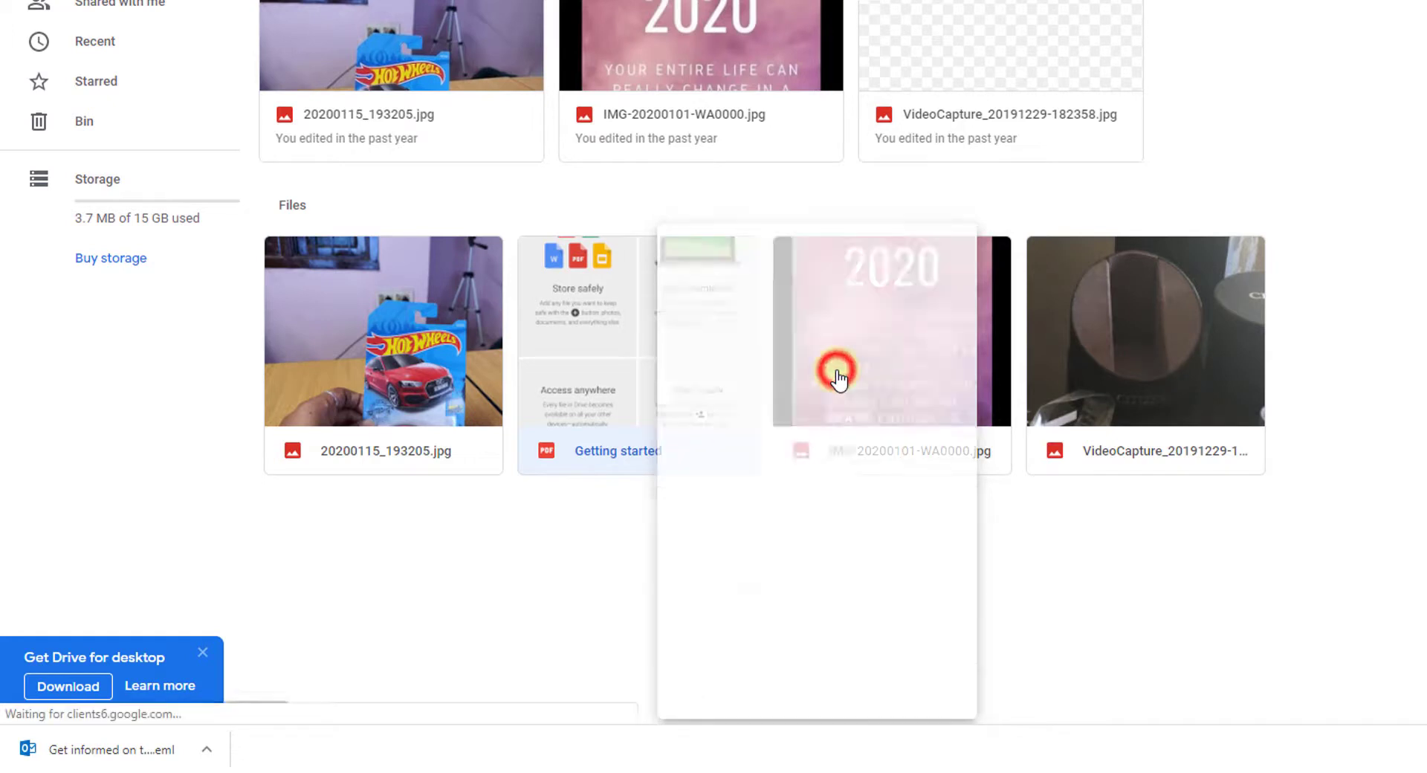
{"action": "left_click", "coordinate": [837, 377]}
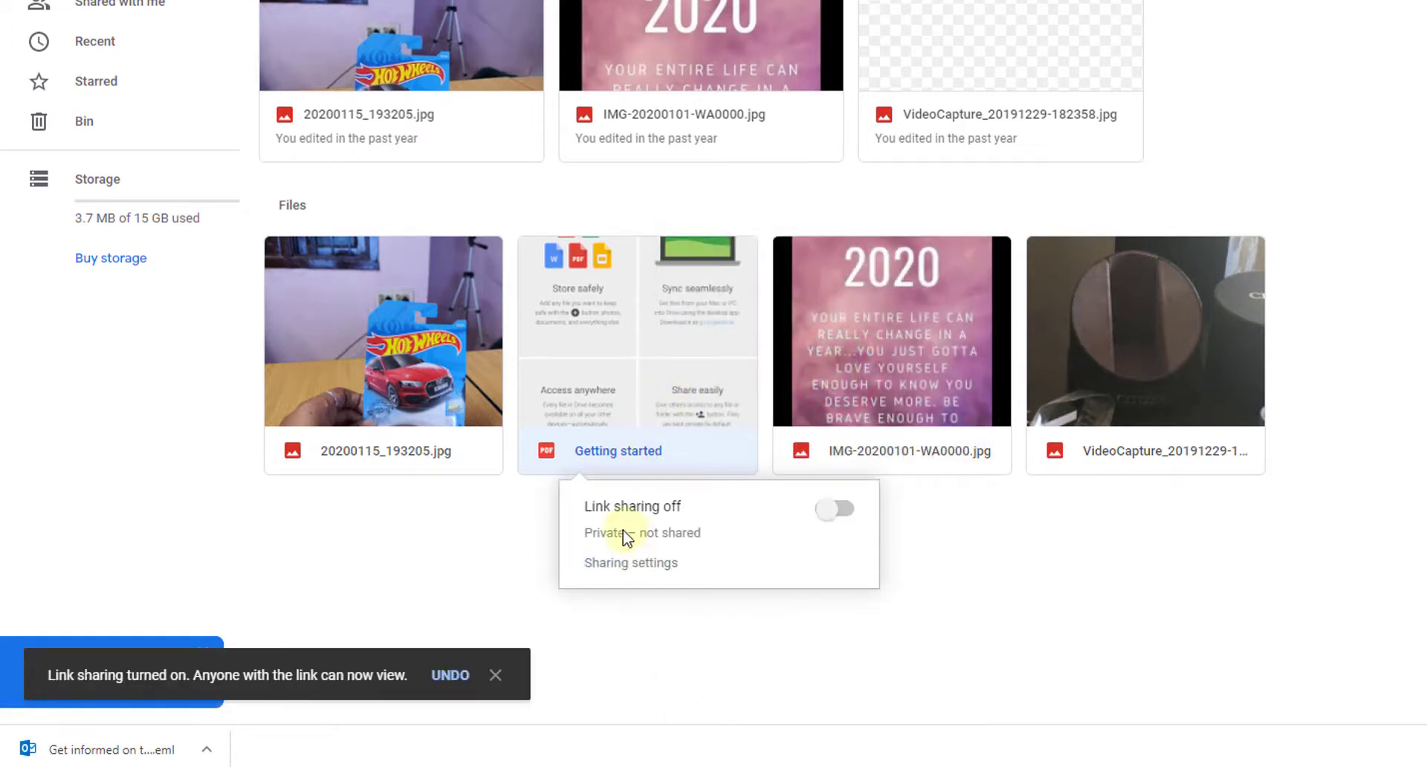
{"action": "mouse_move", "coordinate": [842, 515]}
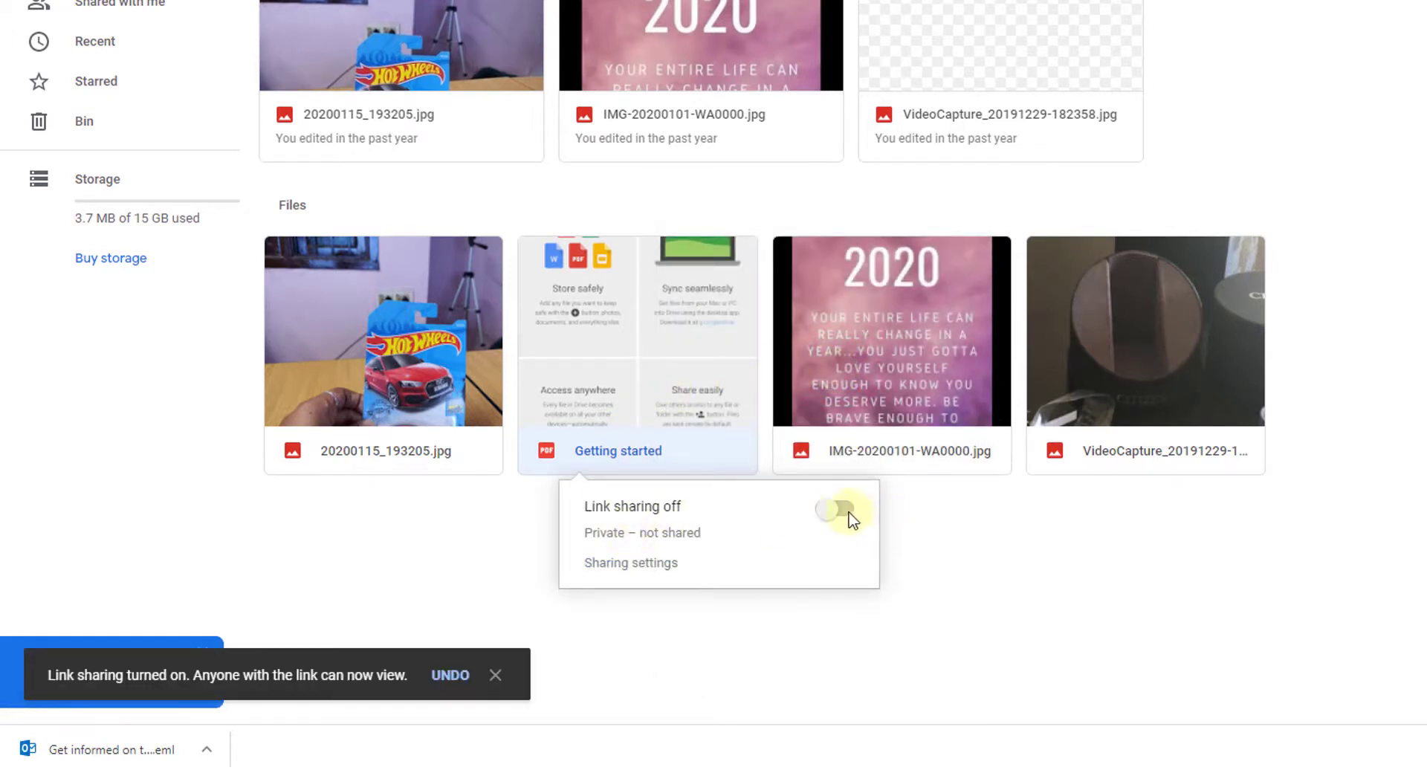
Switch link sharing on so anyone with the link can view, then reach Sharing settings
{"action": "left_click", "coordinate": [834, 508]}
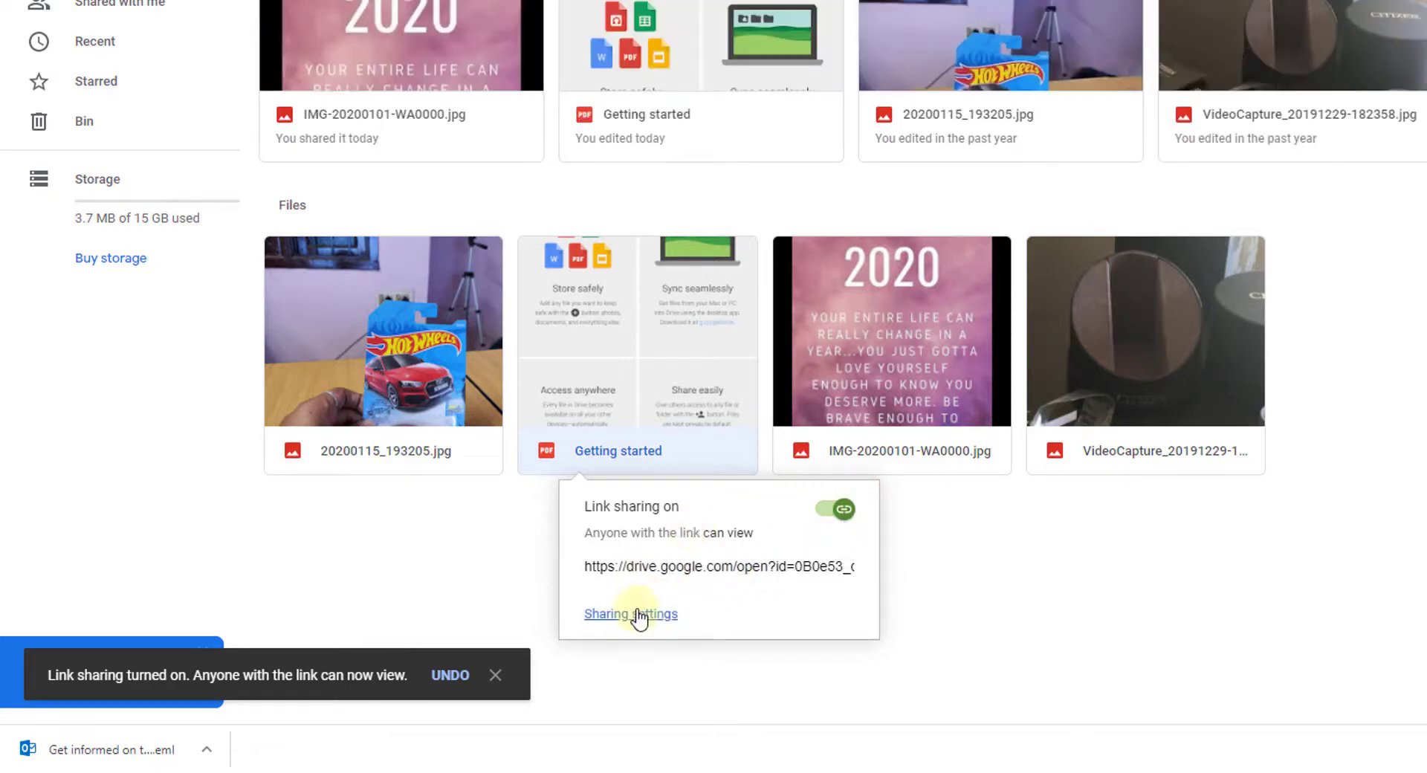
{"action": "left_click", "coordinate": [631, 614]}
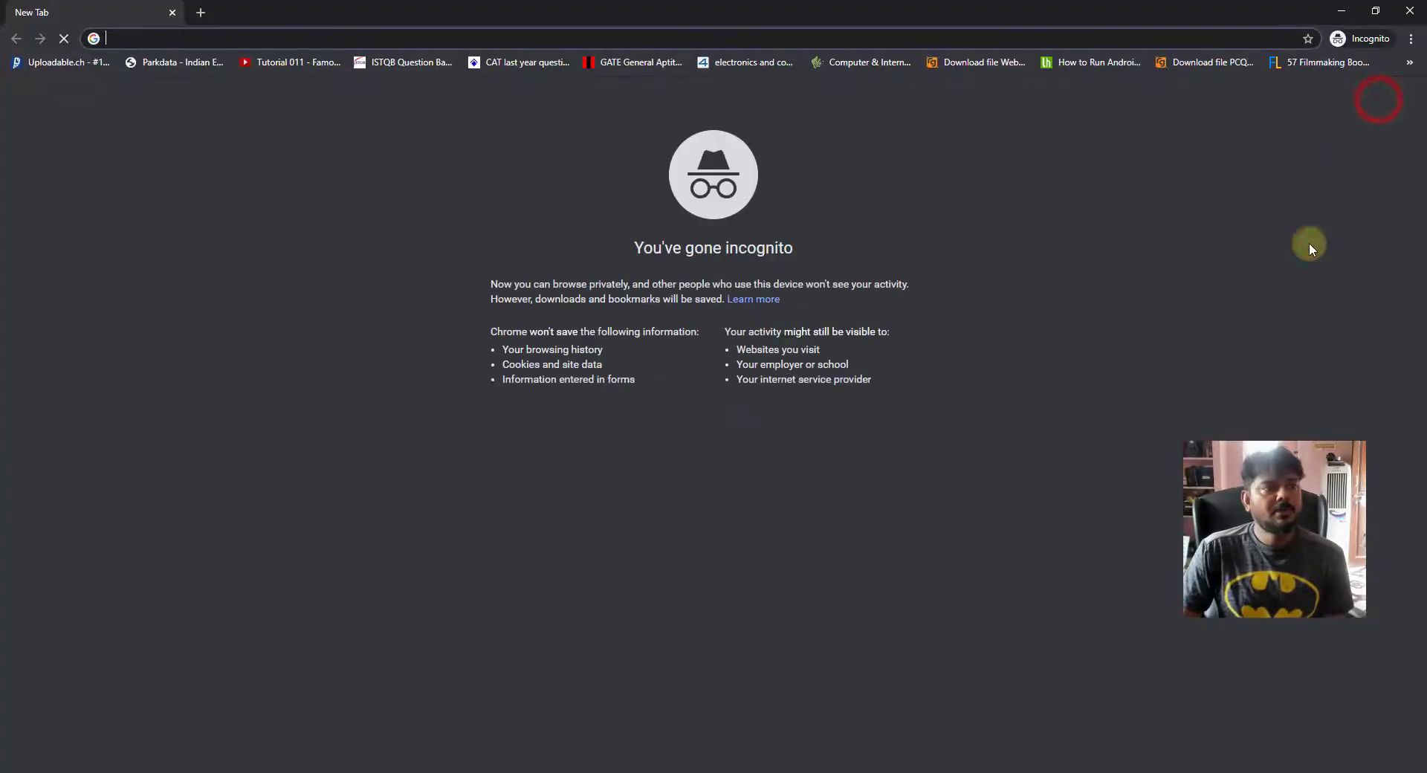
Enter the PDF's drive.google.com share link in the incognito window's address bar
{"action": "left_click", "coordinate": [339, 38]}
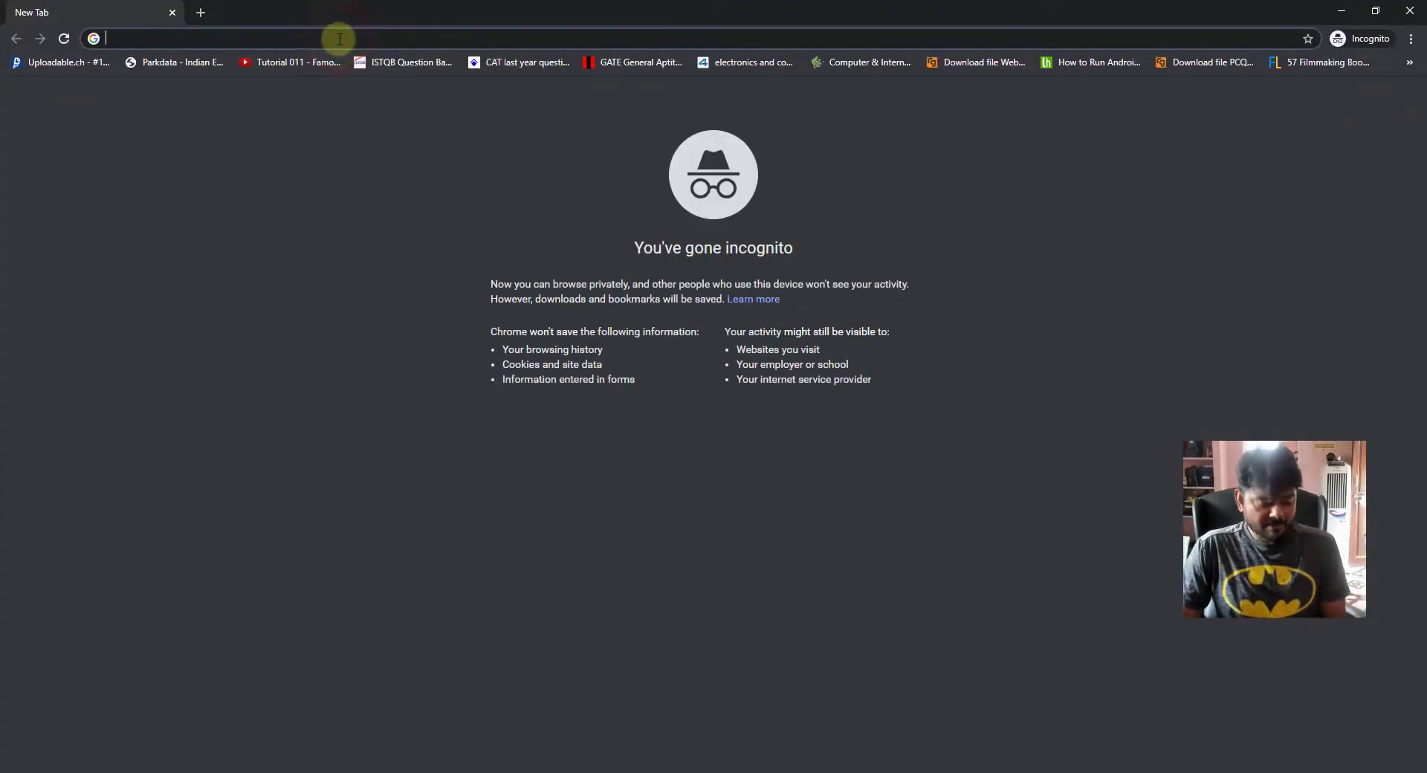
{"action": "type", "text": "https://drive.google.com/file/d/0B0e53_qlAD3Tc3RhcnRlcl9maWxl/view?usp=sharing"}
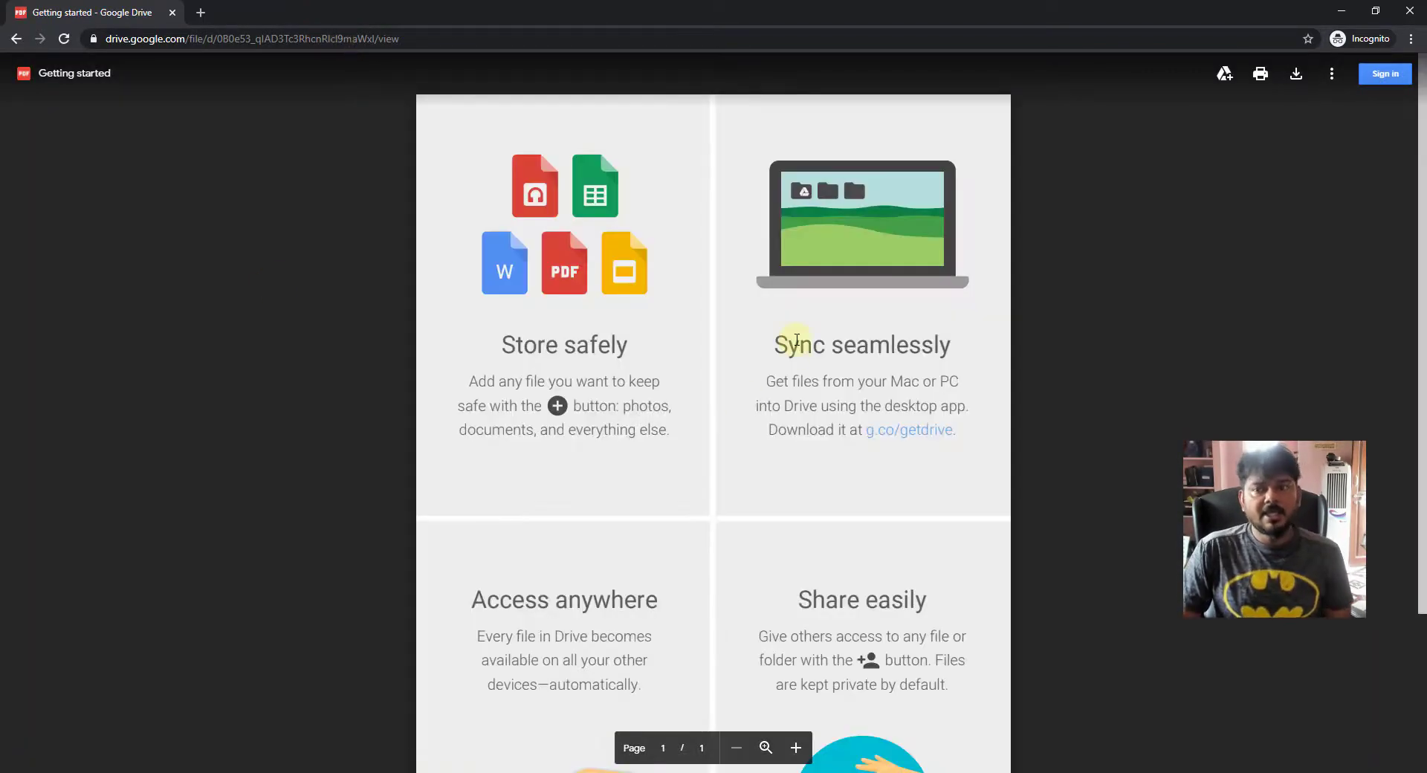
Scroll through the shared PDF preview while signed out to read the whole page
{"action": "scroll", "scroll_direction": "down", "scroll_amount": 3}
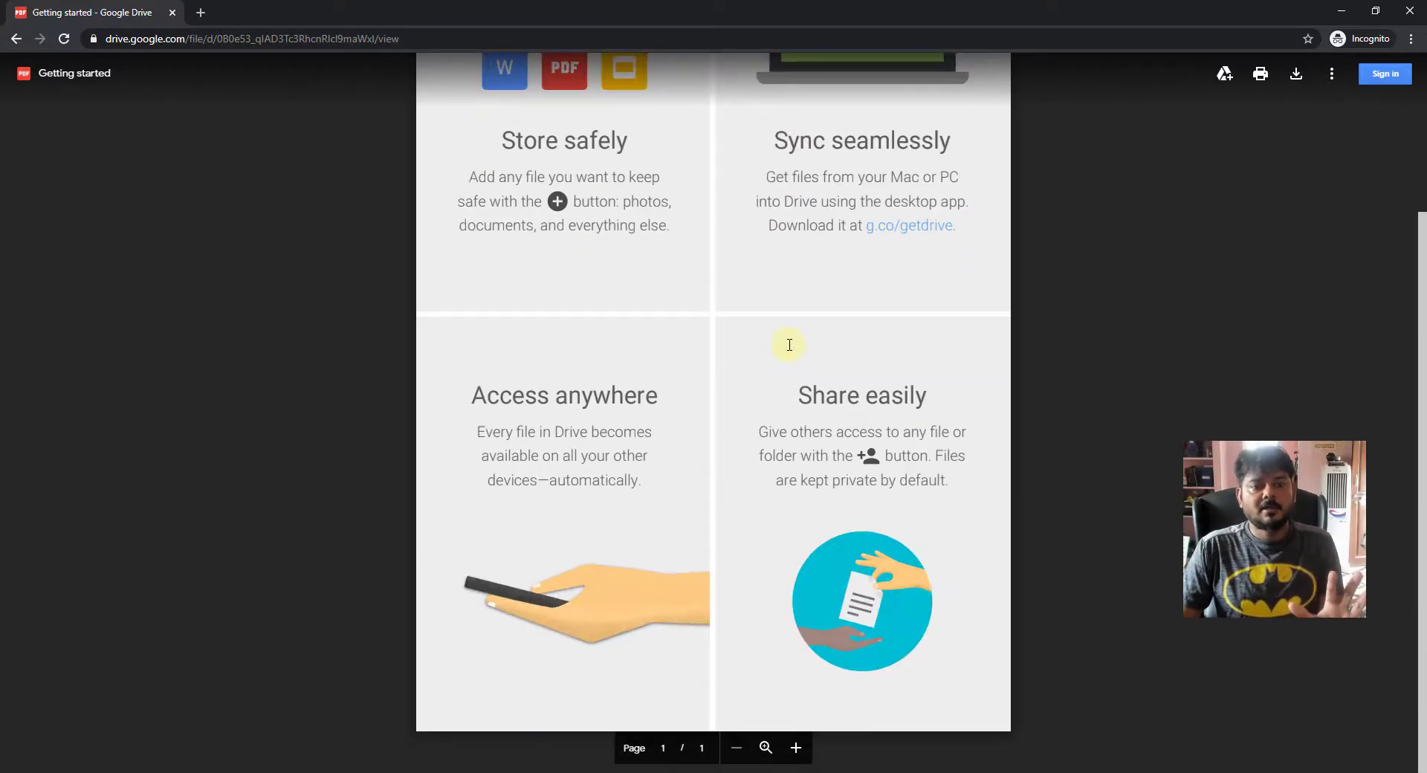
{"action": "scroll", "scroll_direction": "up", "scroll_amount": 3}
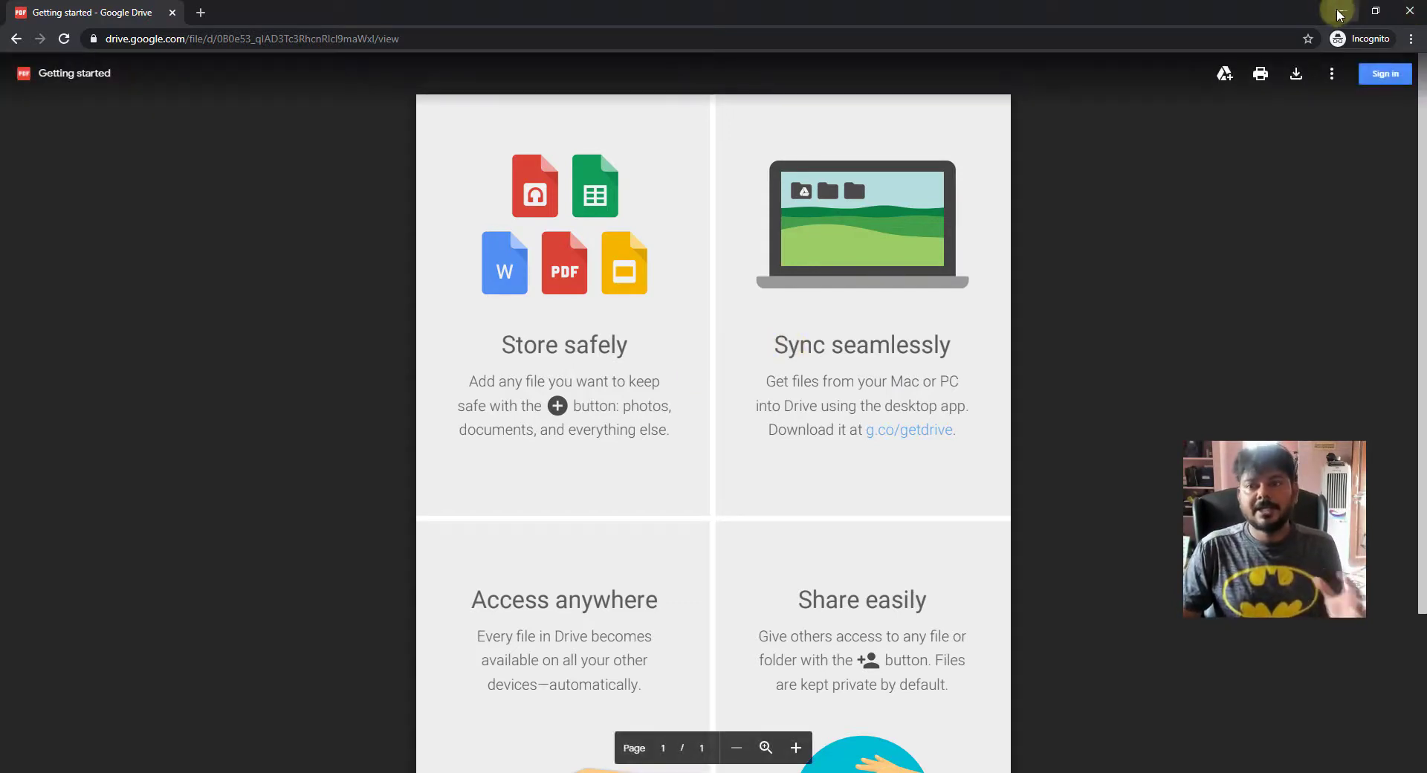
{"action": "mouse_move", "coordinate": [1093, 186]}
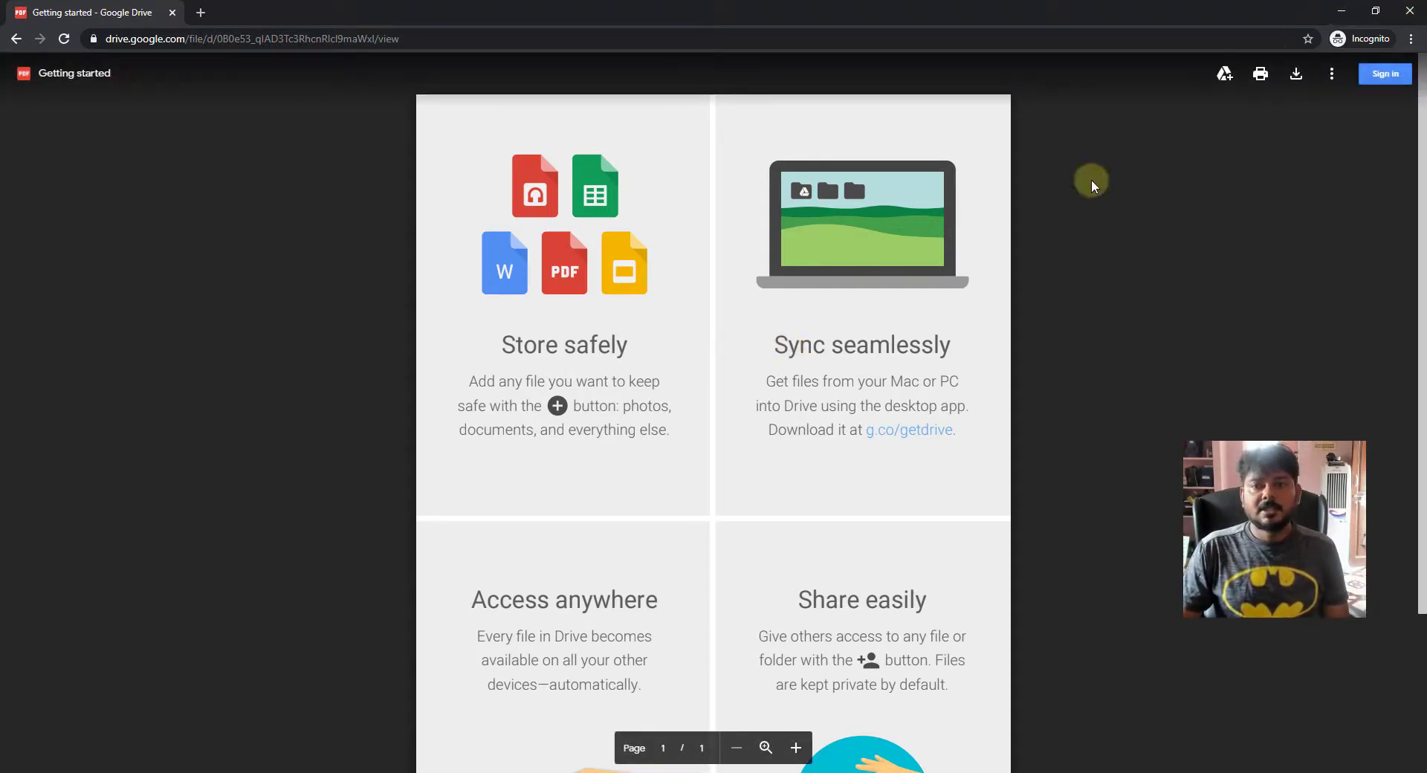